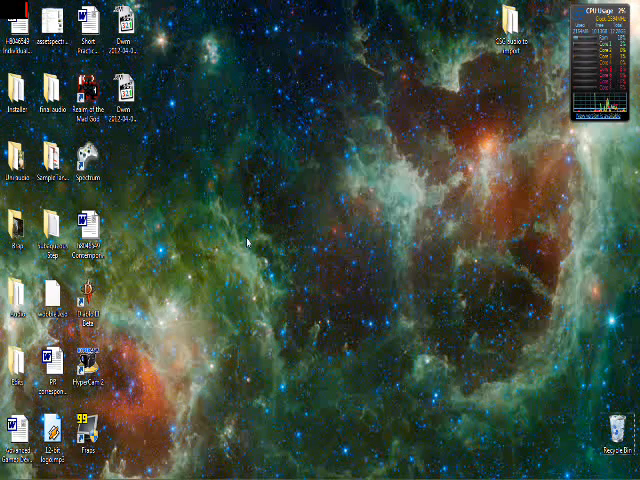
pyautogui.moveTo(256, 172)
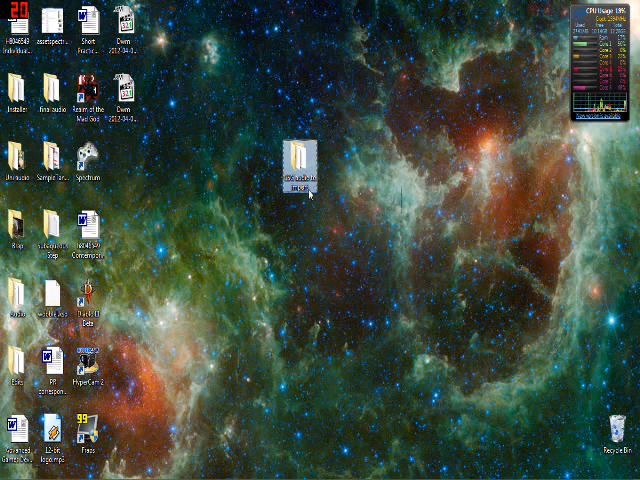
# Browse into the audio-import folder in Explorer and review its two .wav sound files.
pyautogui.doubleClick(296, 164)
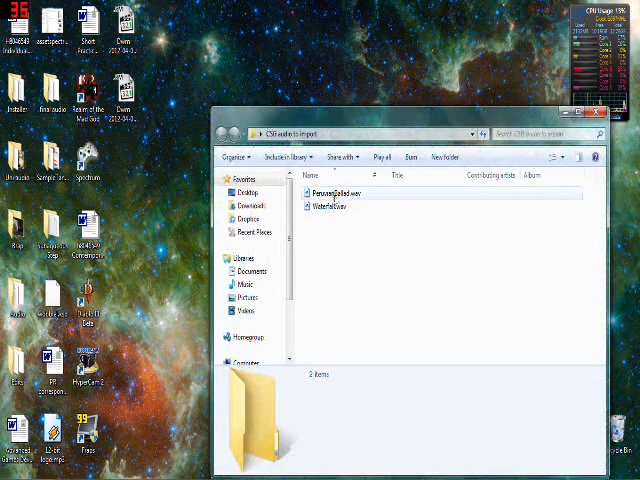
pyautogui.click(340, 192)
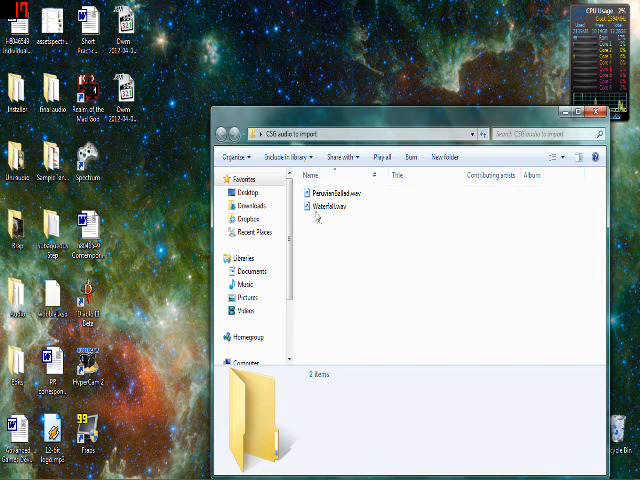
pyautogui.click(336, 206)
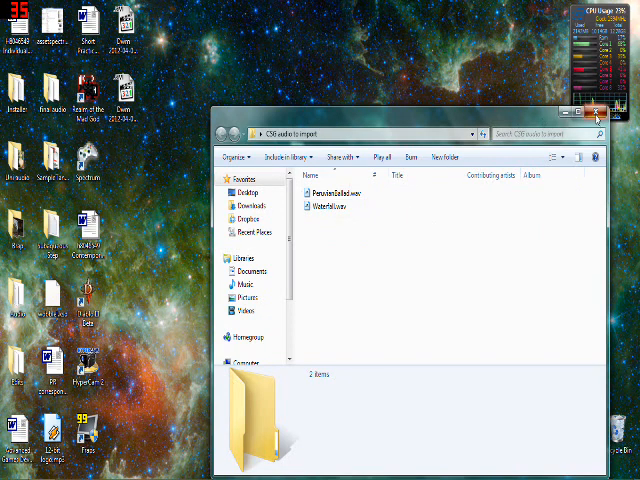
pyautogui.click(598, 118)
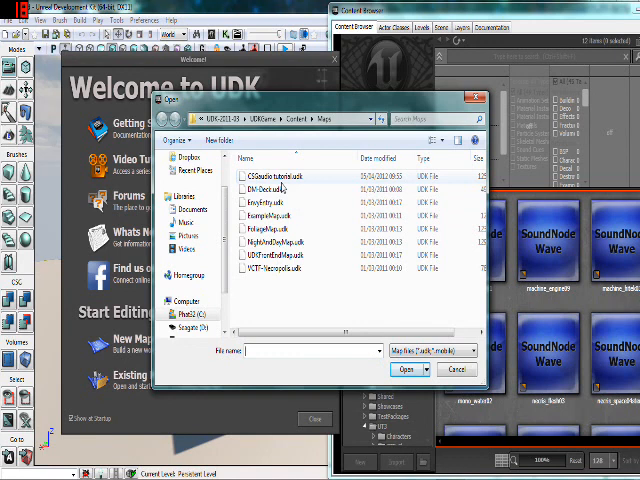
# Load the chosen sound package so its SoundNodeWave assets list in the Content Browser.
pyautogui.click(406, 368)
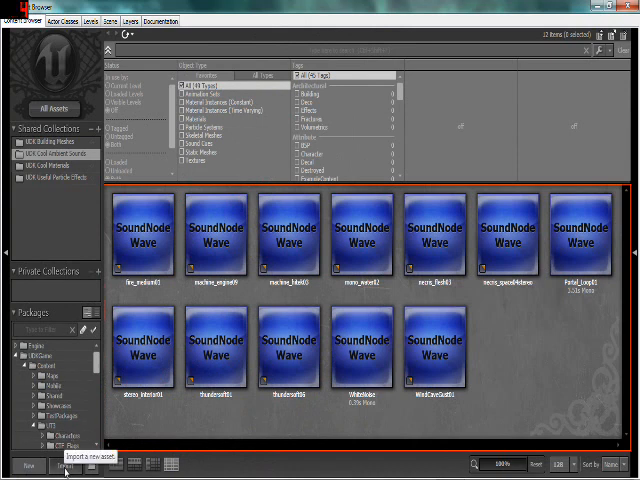
# Import the waterfall .wav from the audio folder into a new package named MyPackage.
pyautogui.click(64, 466)
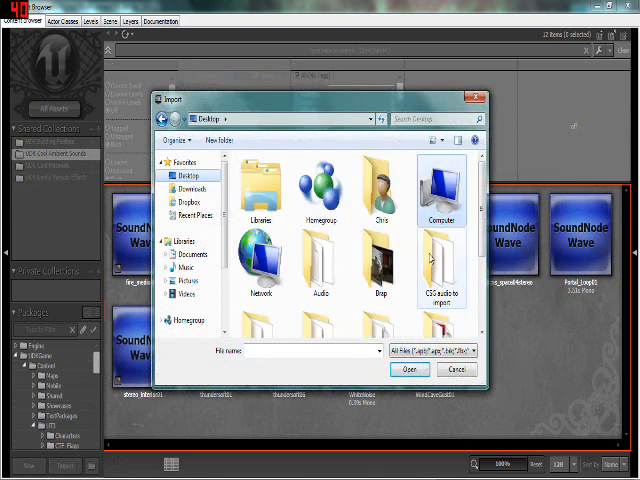
pyautogui.click(440, 264)
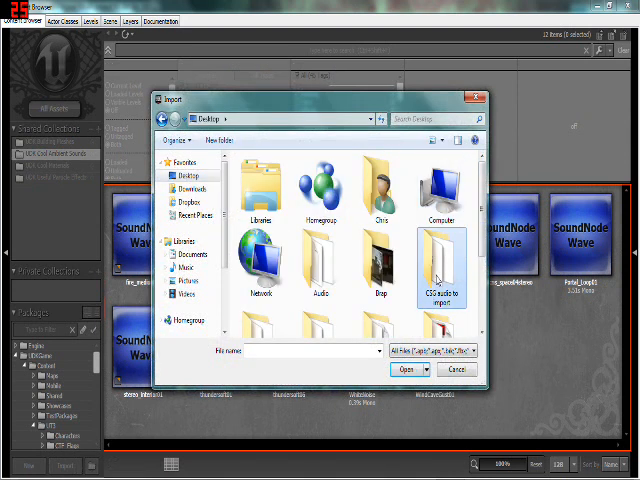
pyautogui.doubleClick(440, 270)
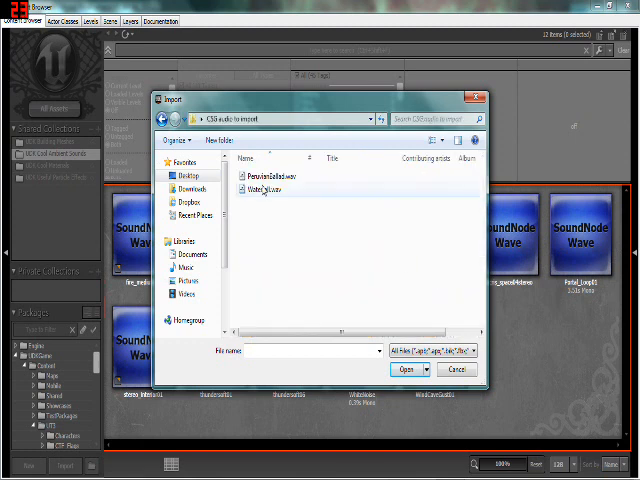
pyautogui.click(408, 368)
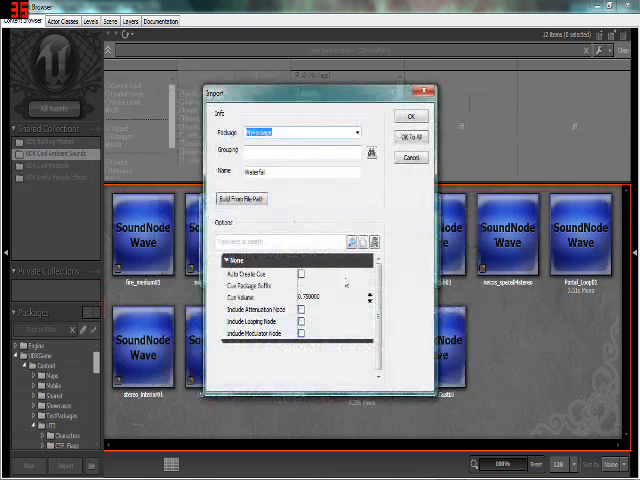
pyautogui.write('MyPackage')
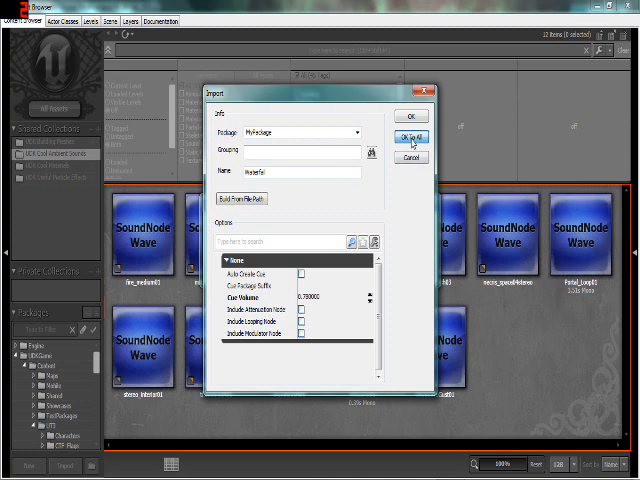
pyautogui.click(404, 132)
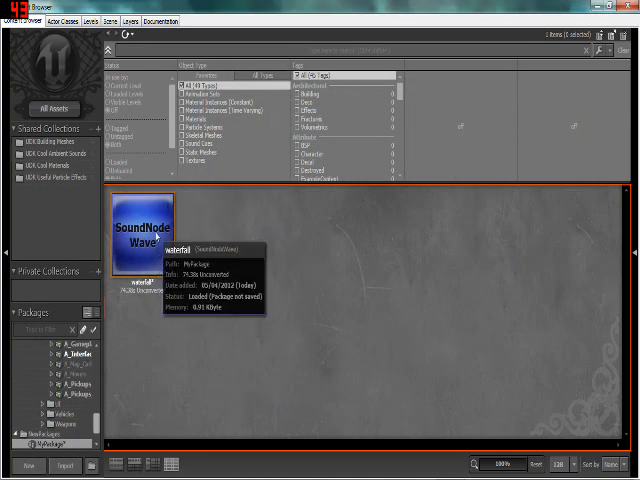
# Select the imported waterfall SoundNodeWave and bring up its context actions.
pyautogui.click(138, 236)
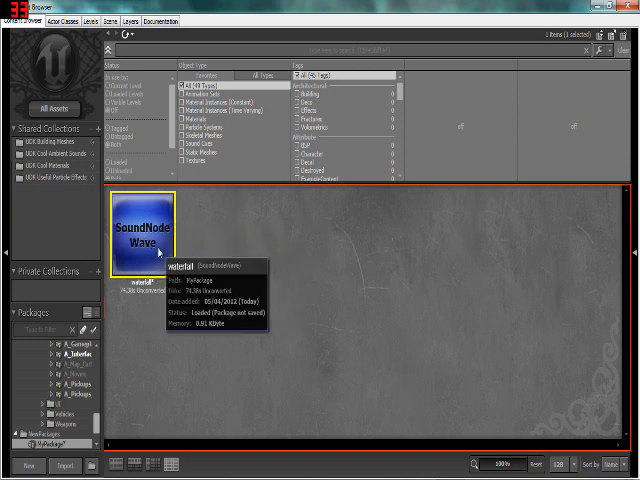
pyautogui.rightClick(150, 230)
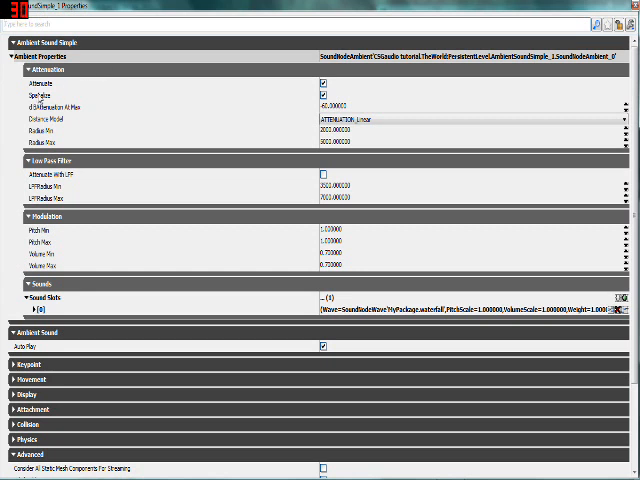
pyautogui.moveTo(38, 104)
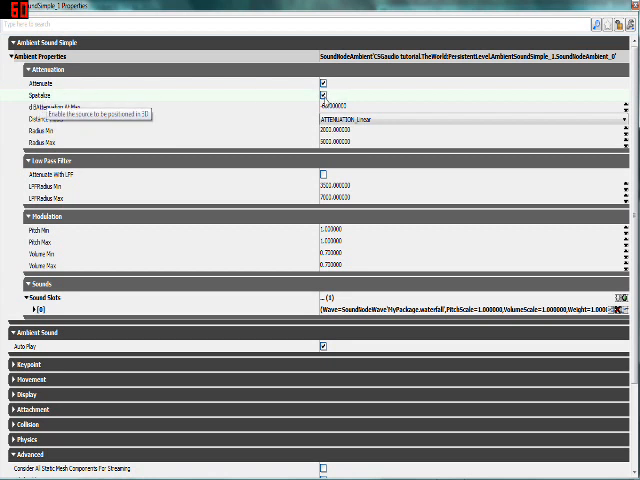
pyautogui.moveTo(200, 124)
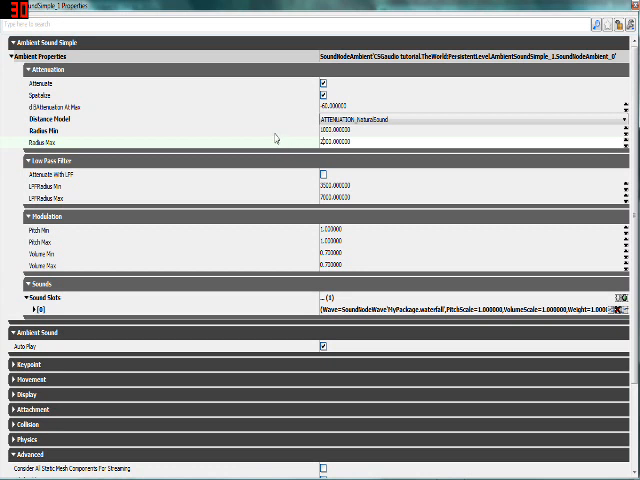
# Begin editing the ambient sound's minimum attenuation radius.
pyautogui.click(400, 132)
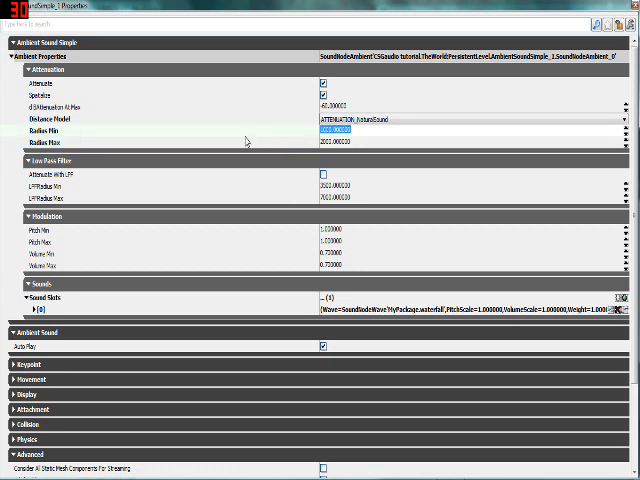
pyautogui.moveTo(256, 132)
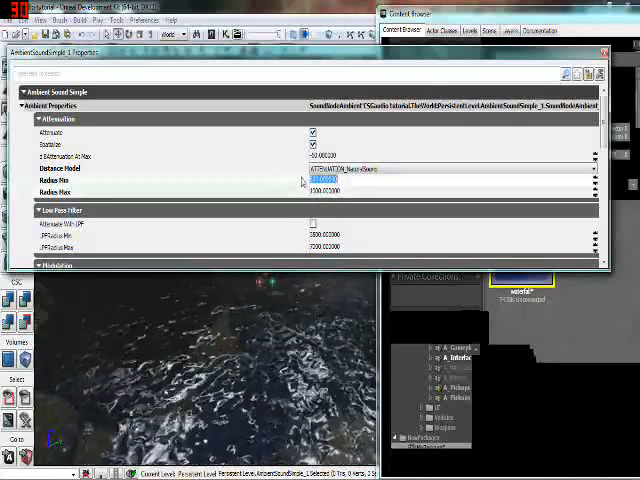
# Scroll through the water AmbientSoundSimple's attenuation property list after editing its radii.
pyautogui.scroll(-3)
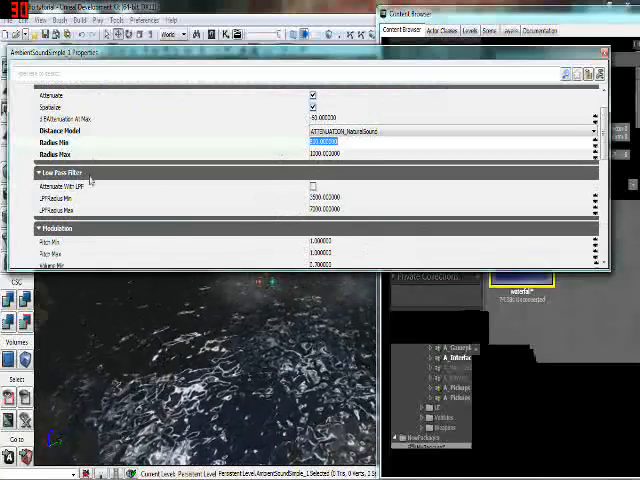
pyautogui.scroll(-3)
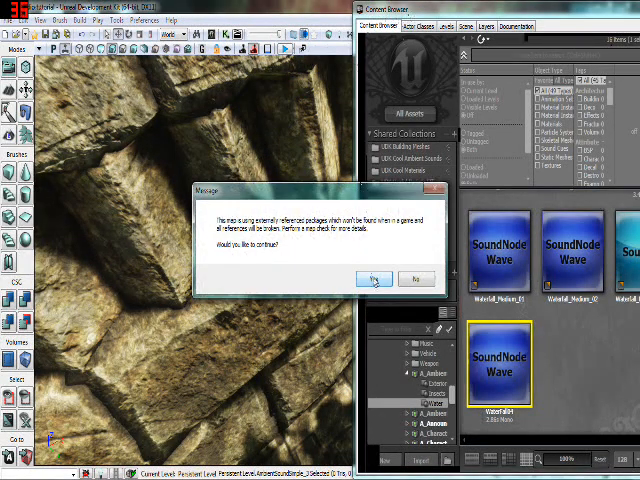
# Accept the package warning and pick a falloff distance model for the next ambient sound.
pyautogui.click(368, 278)
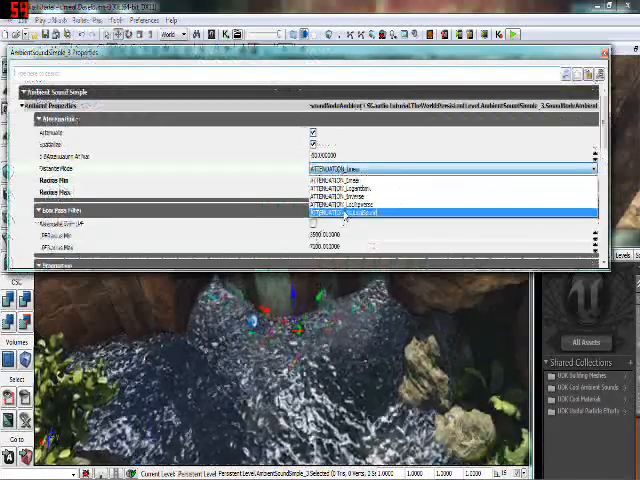
pyautogui.click(350, 212)
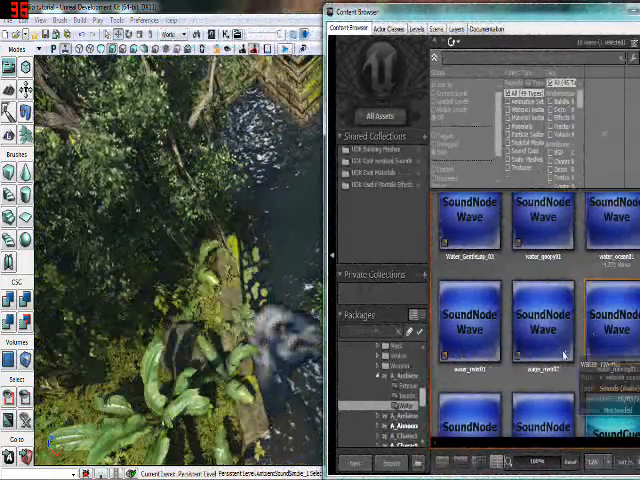
# Pick a sound wave for AmbientSoundSimple_4 and scroll to its attenuation radius settings.
pyautogui.click(544, 324)
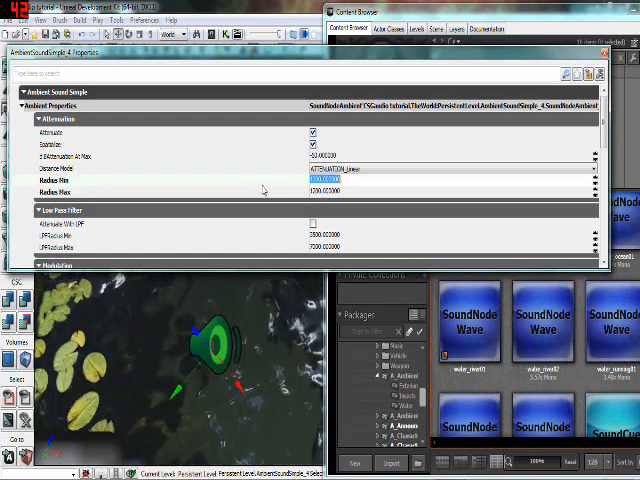
pyautogui.scroll(-3)
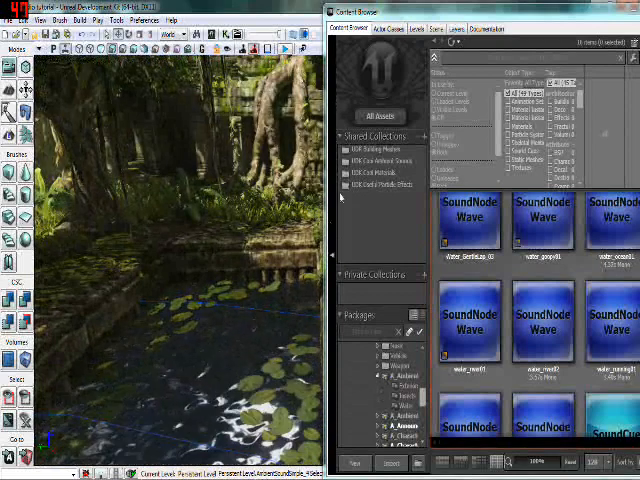
# Close the sound properties window and return to the temple's water channel view.
pyautogui.click(470, 230)
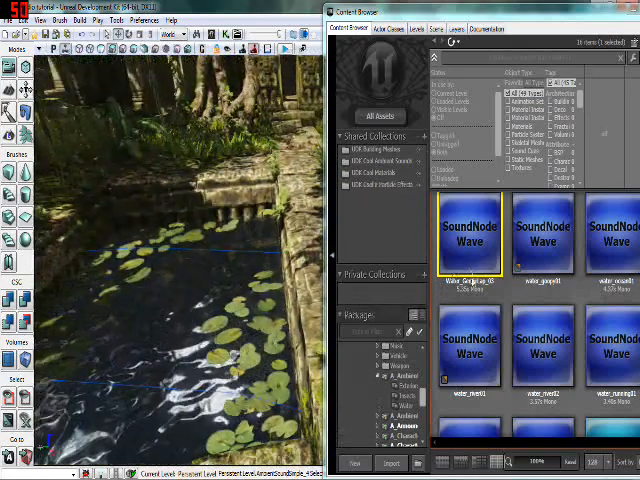
pyautogui.moveTo(470, 236)
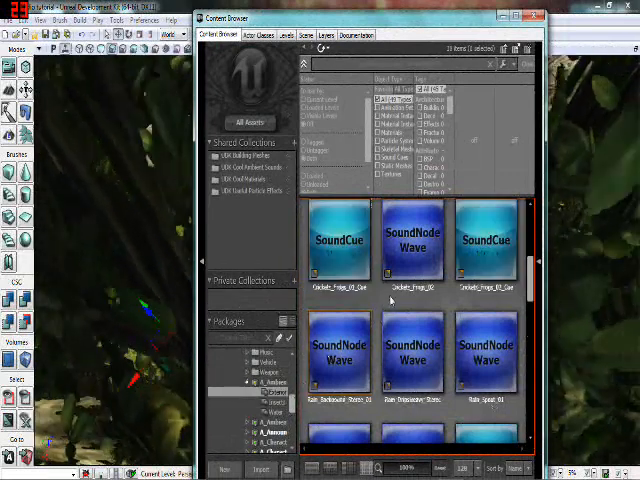
# Select the background music SoundCue from the Ambient_Sounds package.
pyautogui.scroll(-3)
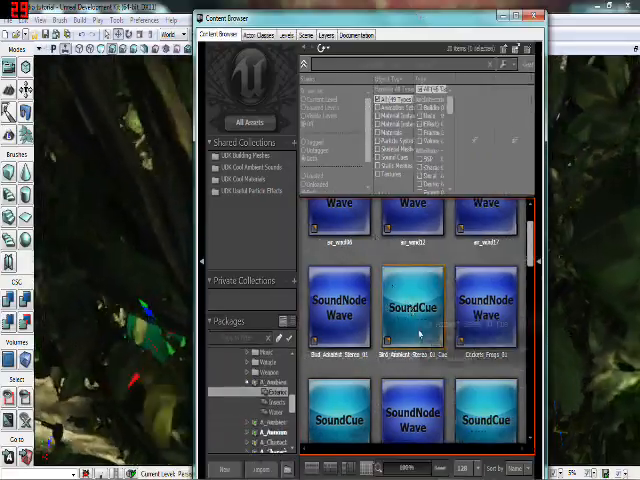
pyautogui.click(412, 304)
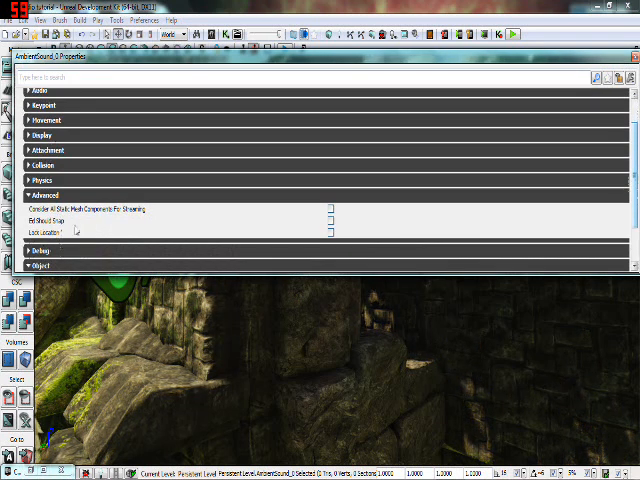
pyautogui.moveTo(80, 212)
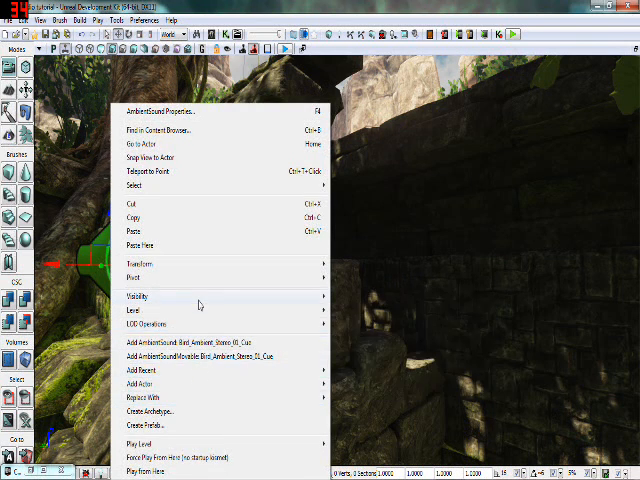
pyautogui.moveTo(196, 342)
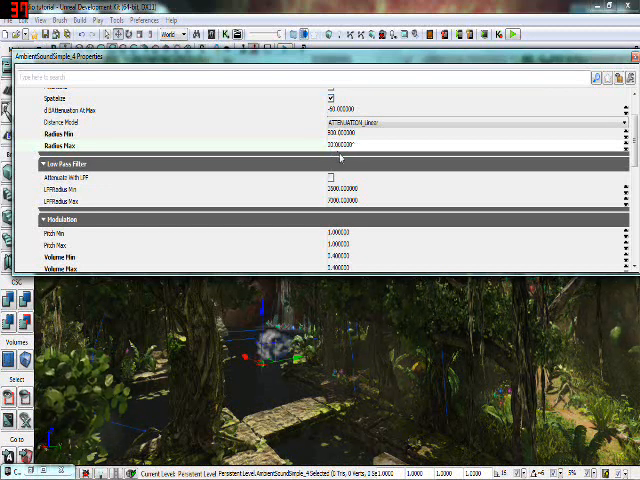
# Adjust the ambient sound's attenuation radius and modulation values in its properties.
pyautogui.click(344, 144)
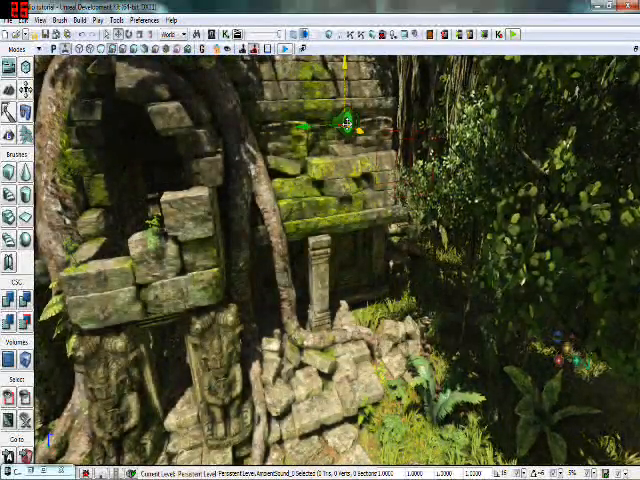
# Dismiss the viewport context menu and bring up the Windows Libraries folder to find a sound file.
pyautogui.rightClick(344, 122)
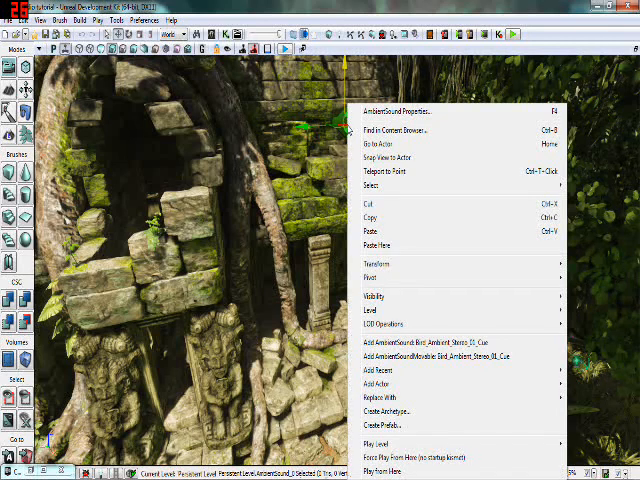
pyautogui.click(400, 112)
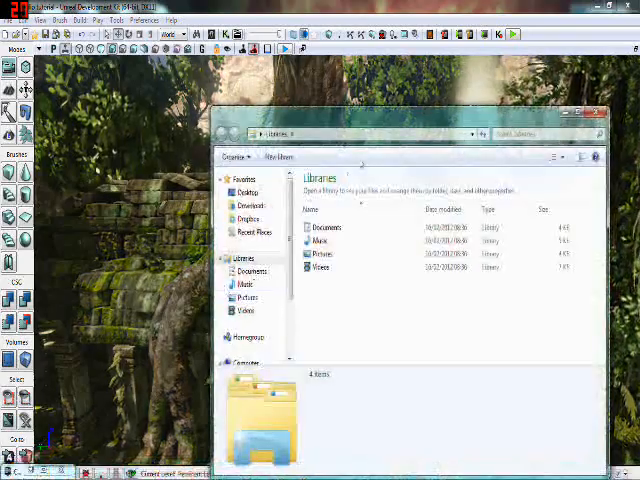
# Import the chosen audio file into the map's sound package as a new SoundNodeWave asset.
pyautogui.click(596, 114)
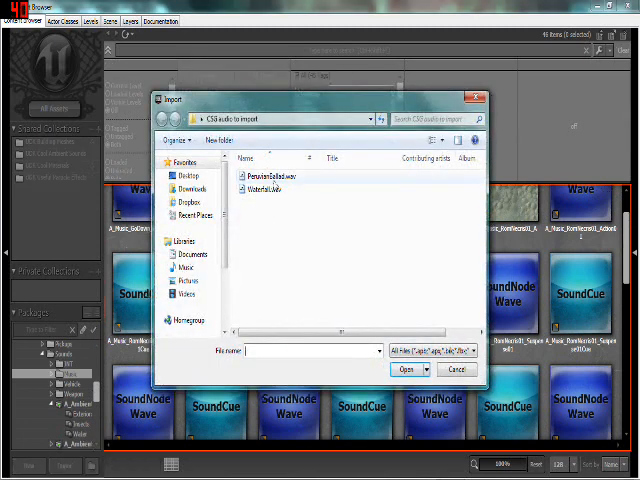
pyautogui.click(406, 368)
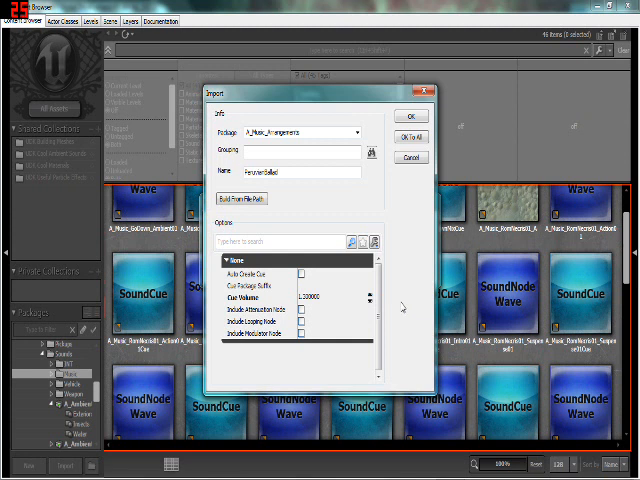
pyautogui.moveTo(398, 310)
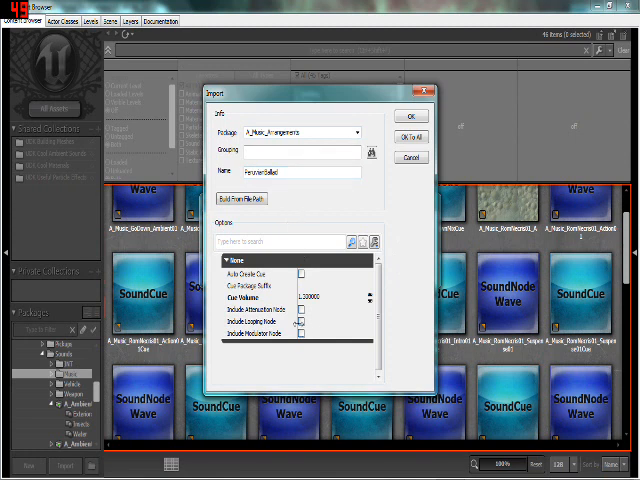
pyautogui.click(410, 116)
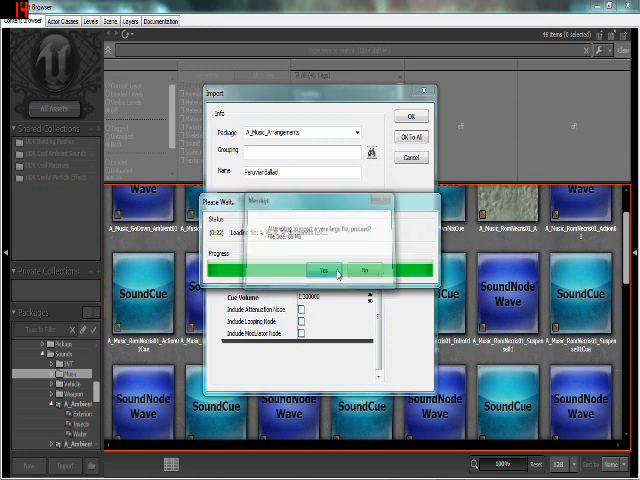
pyautogui.click(322, 272)
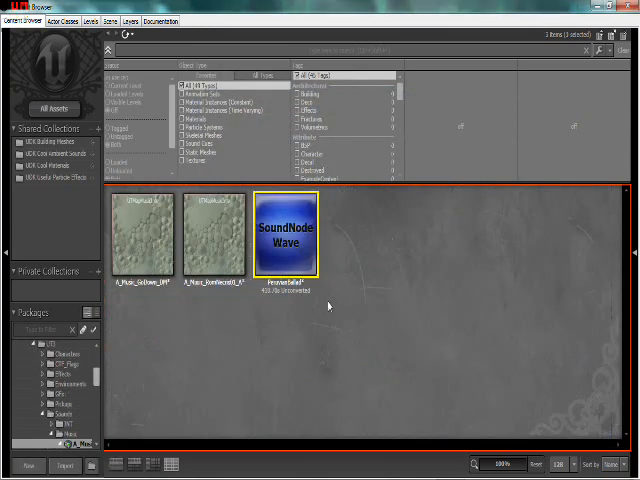
pyautogui.moveTo(286, 256)
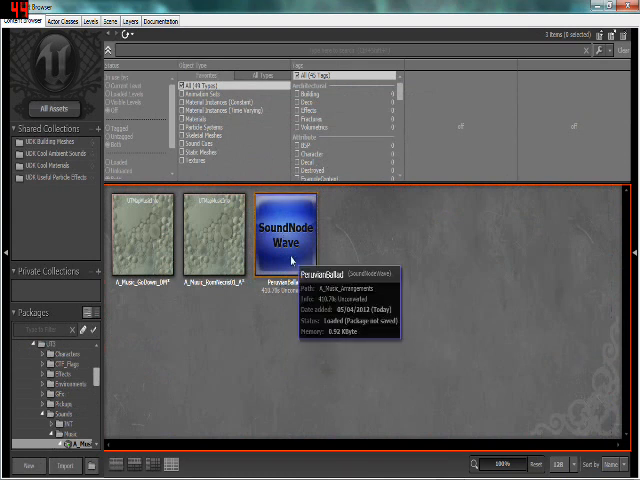
# Select the newly imported SoundNodeWave in the Content Browser beside the temple level.
pyautogui.click(284, 230)
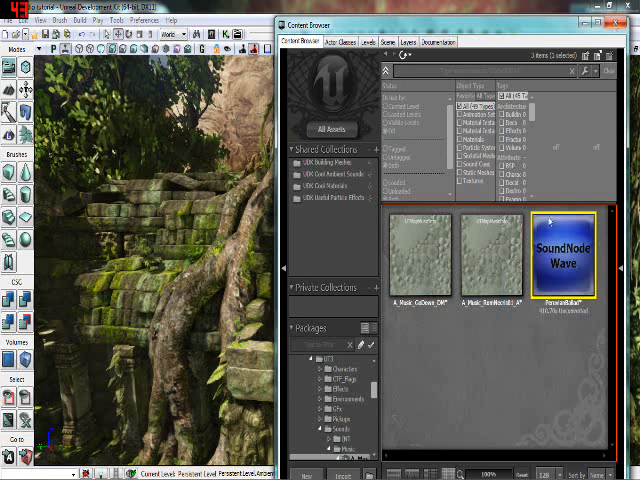
pyautogui.rightClick(564, 256)
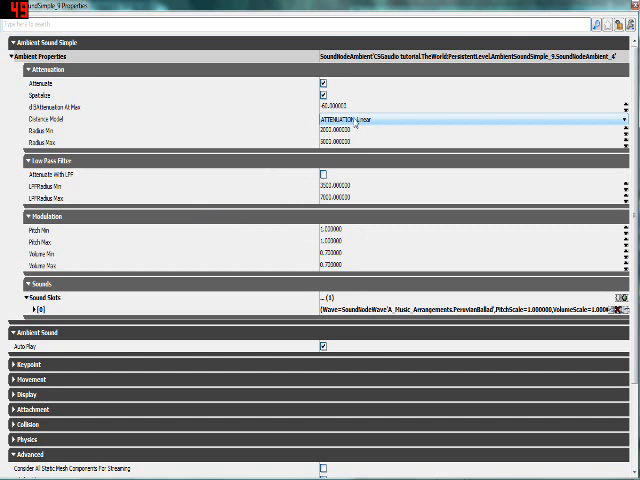
pyautogui.moveTo(236, 264)
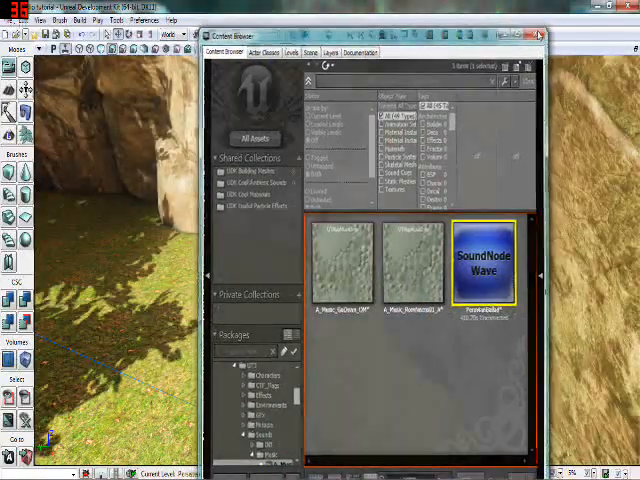
# Close the Content Browser to return to the full temple level view.
pyautogui.click(536, 36)
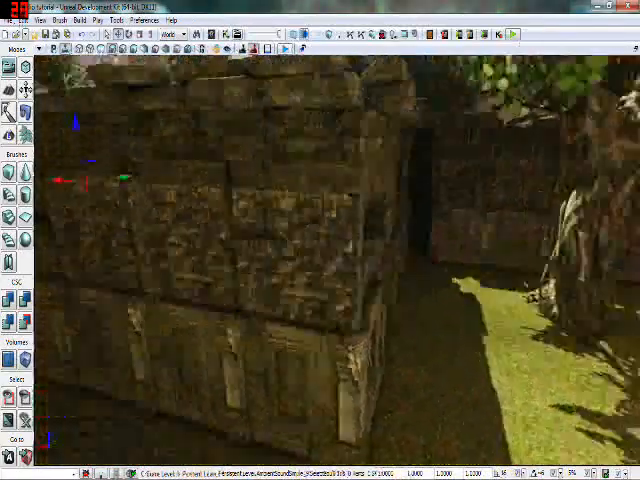